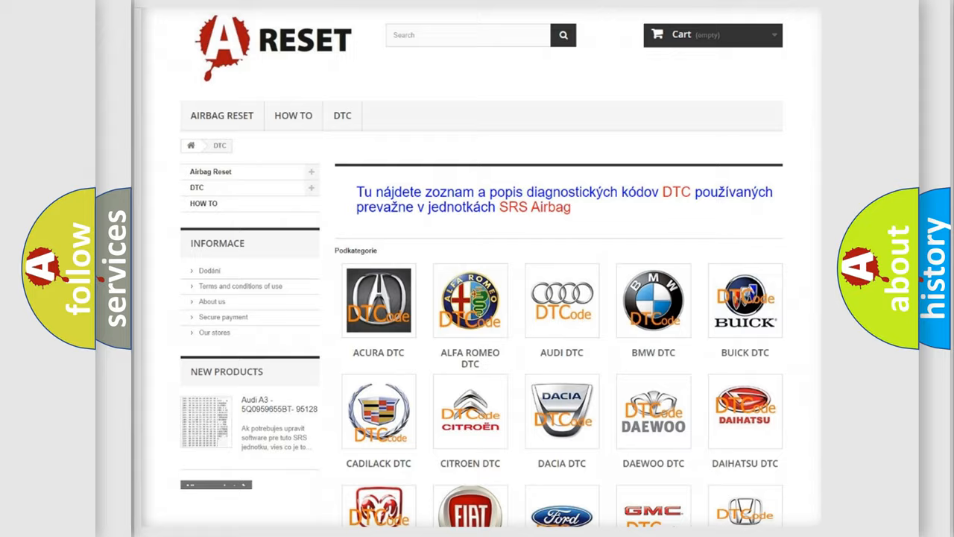
Open the FIAT DTC tile and scroll through its trouble code grid and back up.
scroll(down, 3)
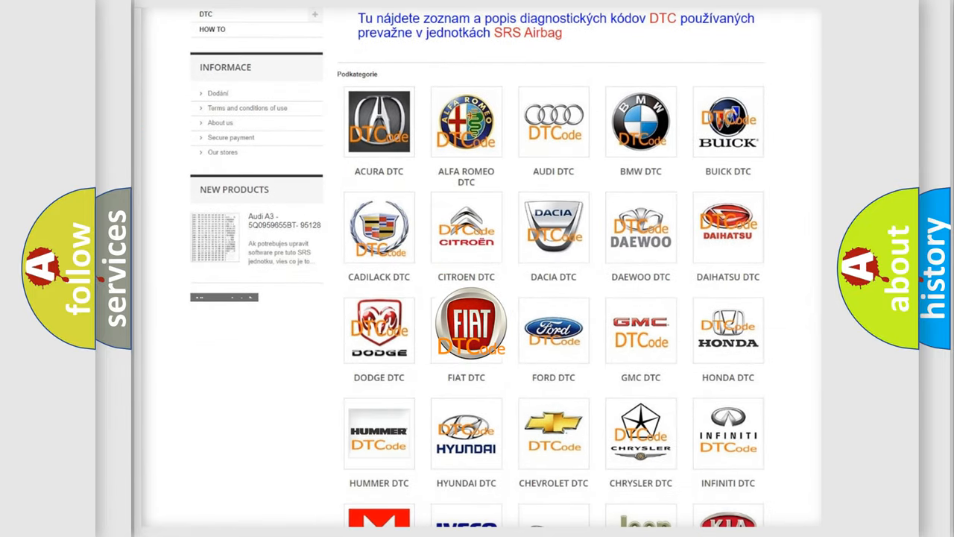
click(466, 325)
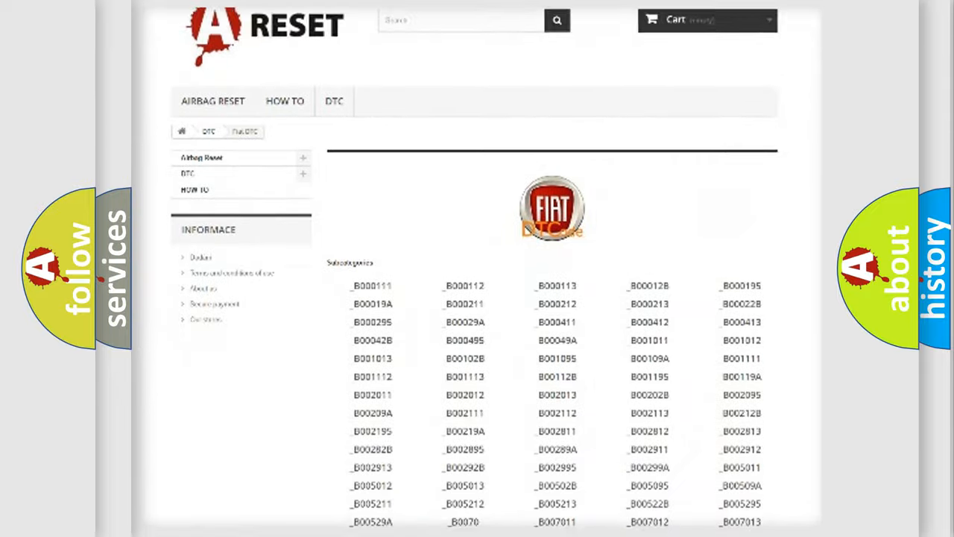
scroll(down, 3)
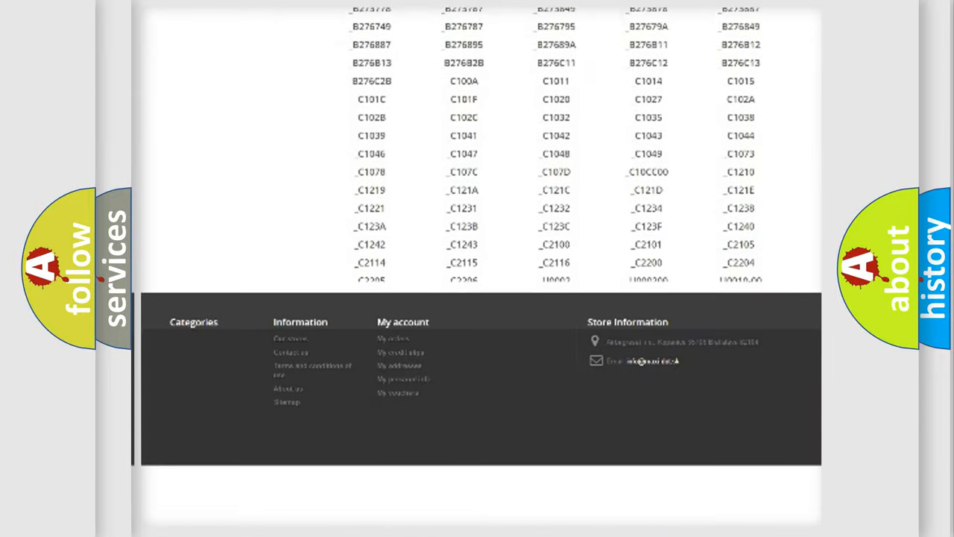
scroll(down, 3)
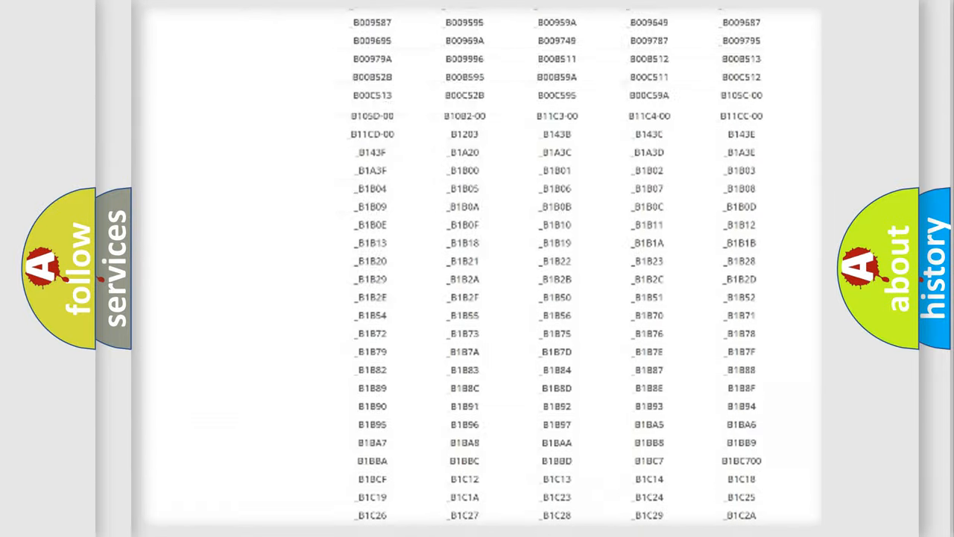
scroll(up, 3)
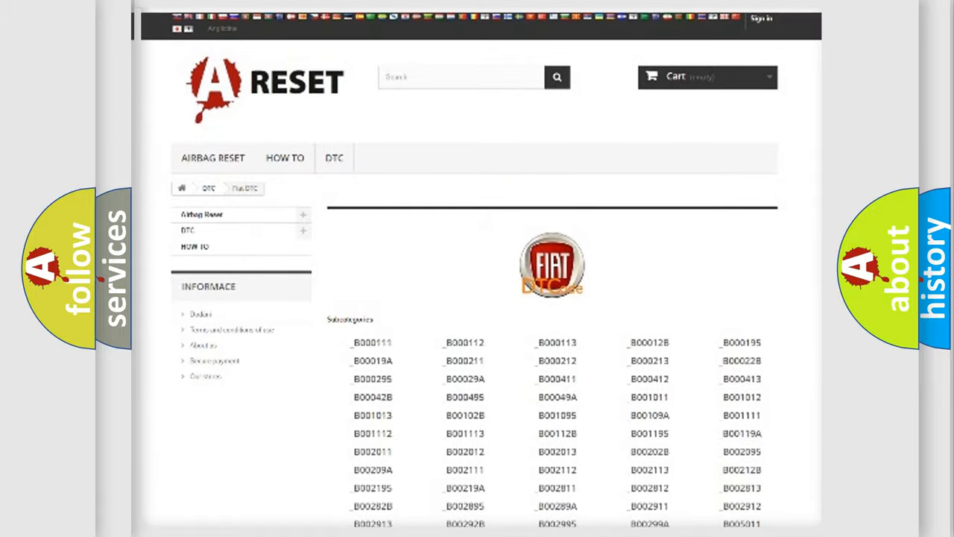